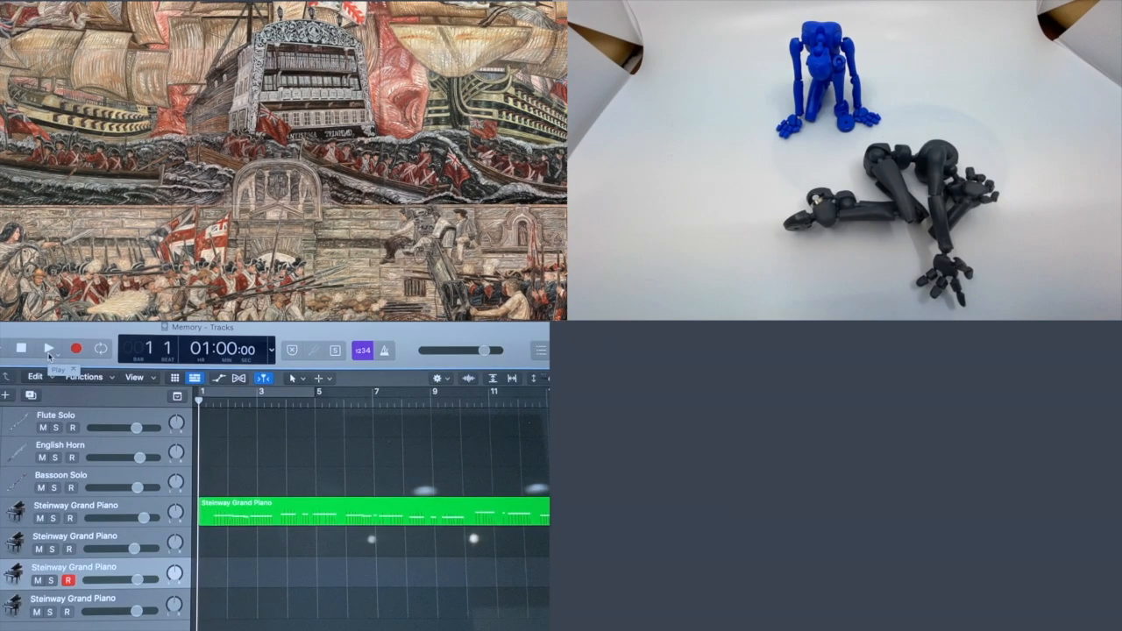
- Start playback of the Memory arrangement from bar 1 so flute, horn and piano sound
click(53, 349)
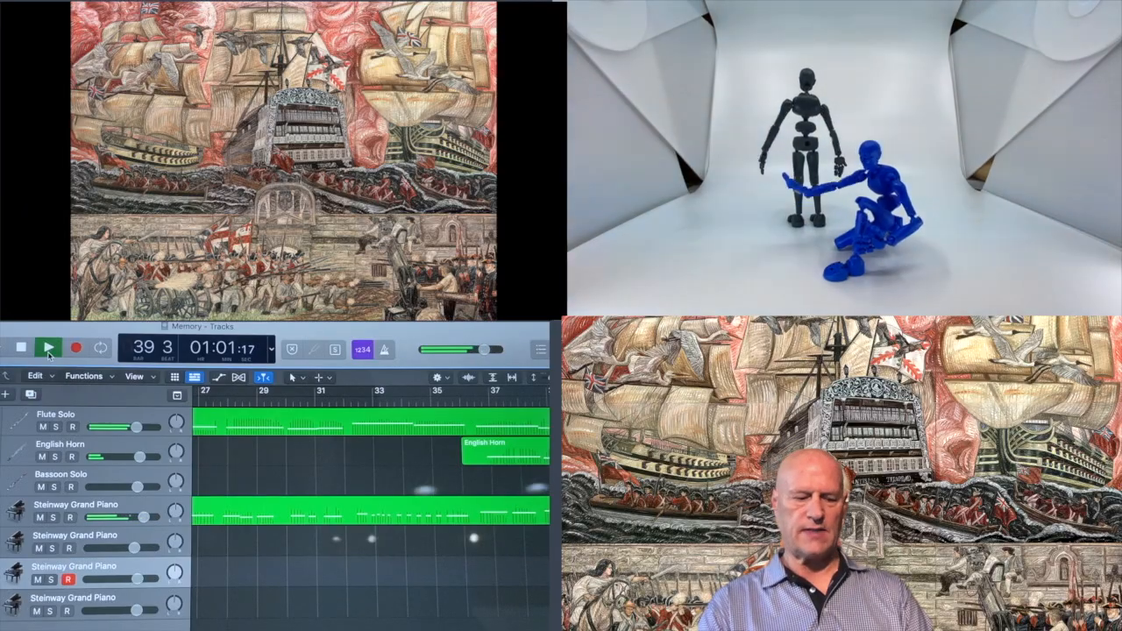
- Keep the transport running from bar 39 to bar 78 as the bassoon solo enters
click(31, 347)
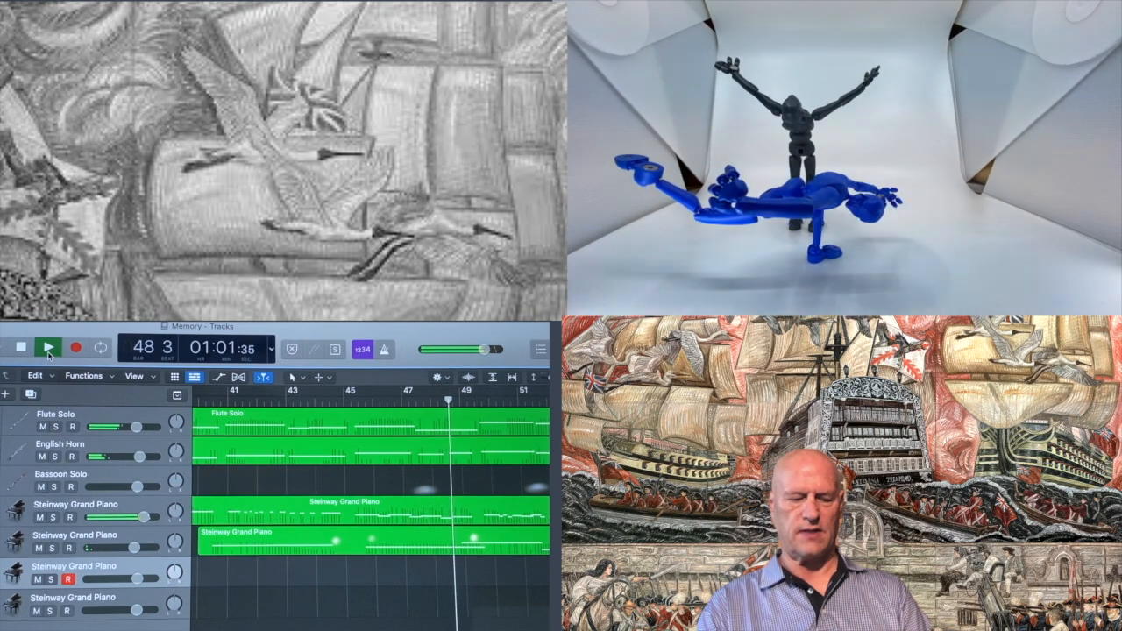
click(50, 348)
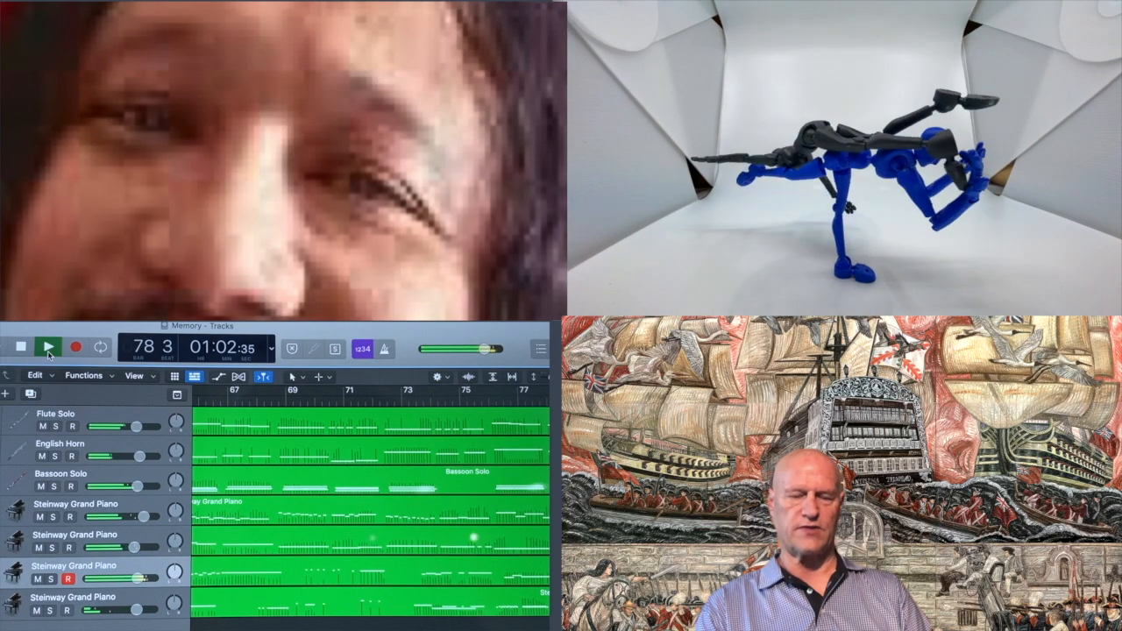
- Keep playback engaged past bar 143 with all seven parts sounding together
click(50, 348)
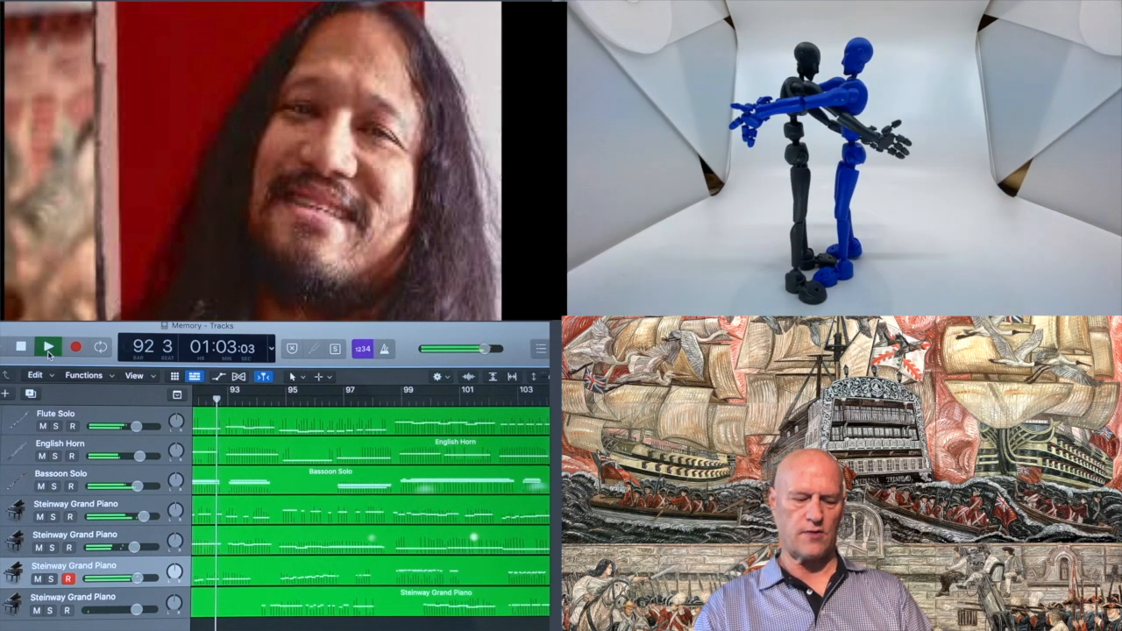
click(47, 347)
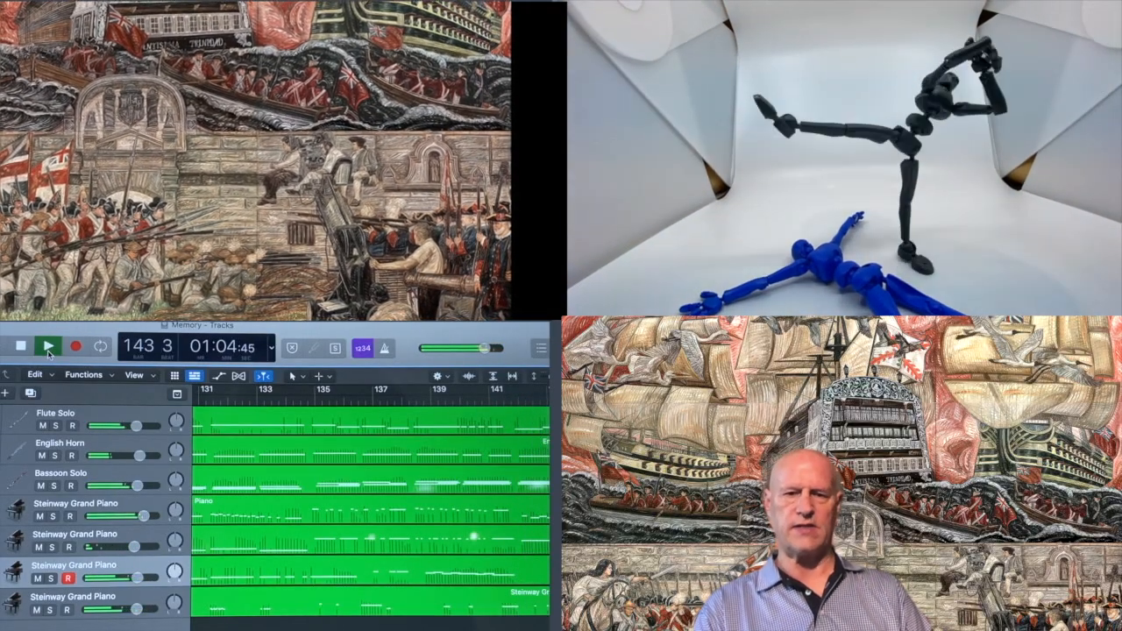
click(50, 347)
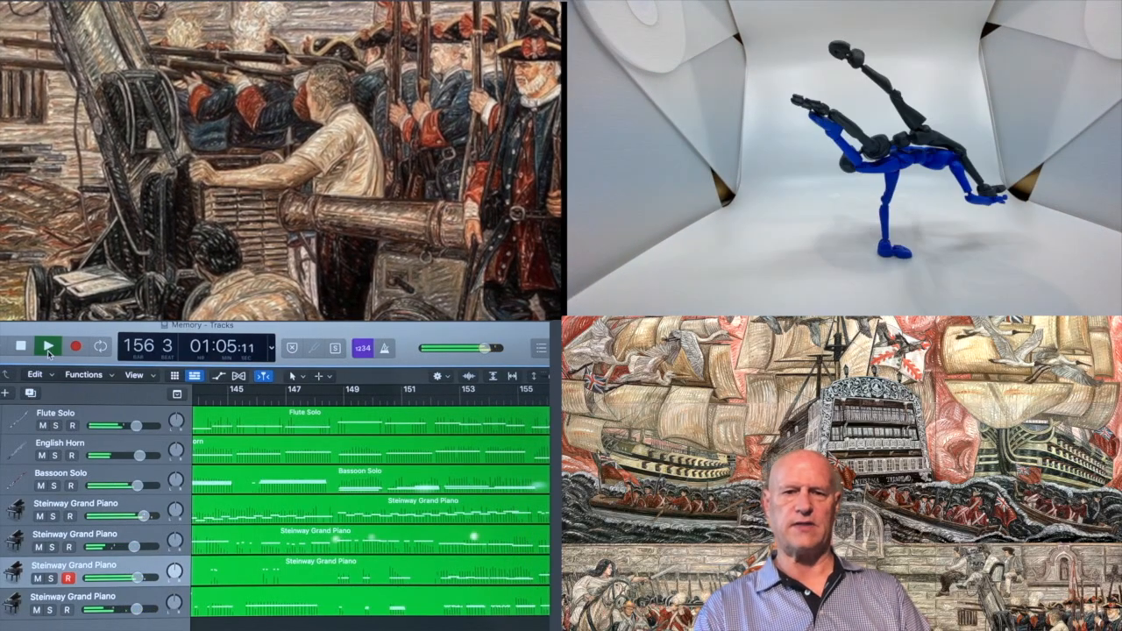
click(51, 348)
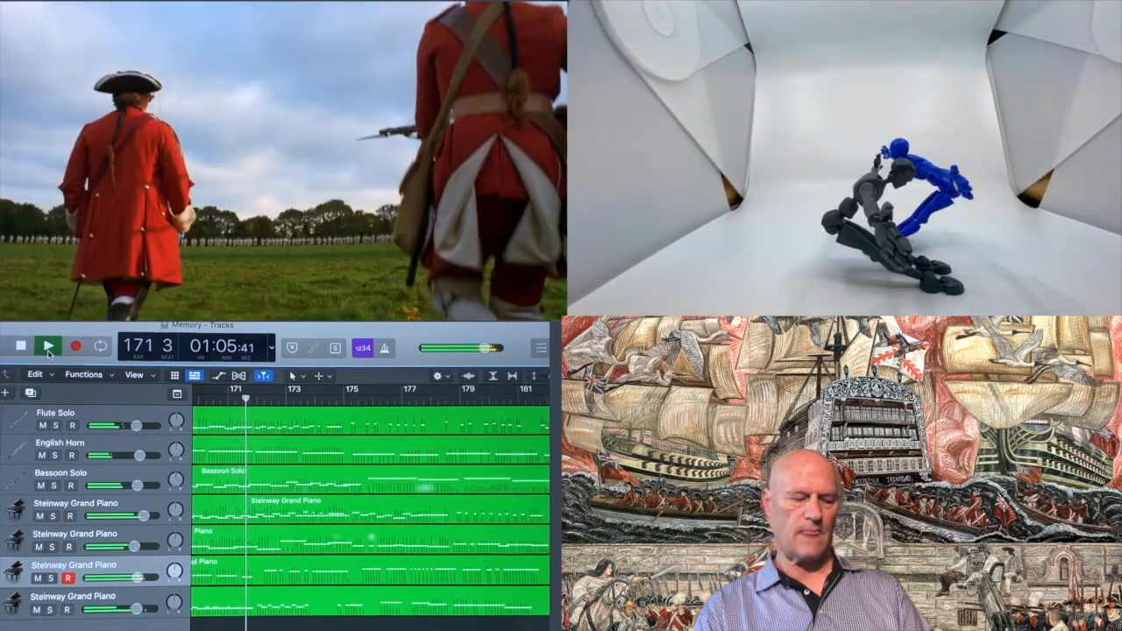
click(50, 348)
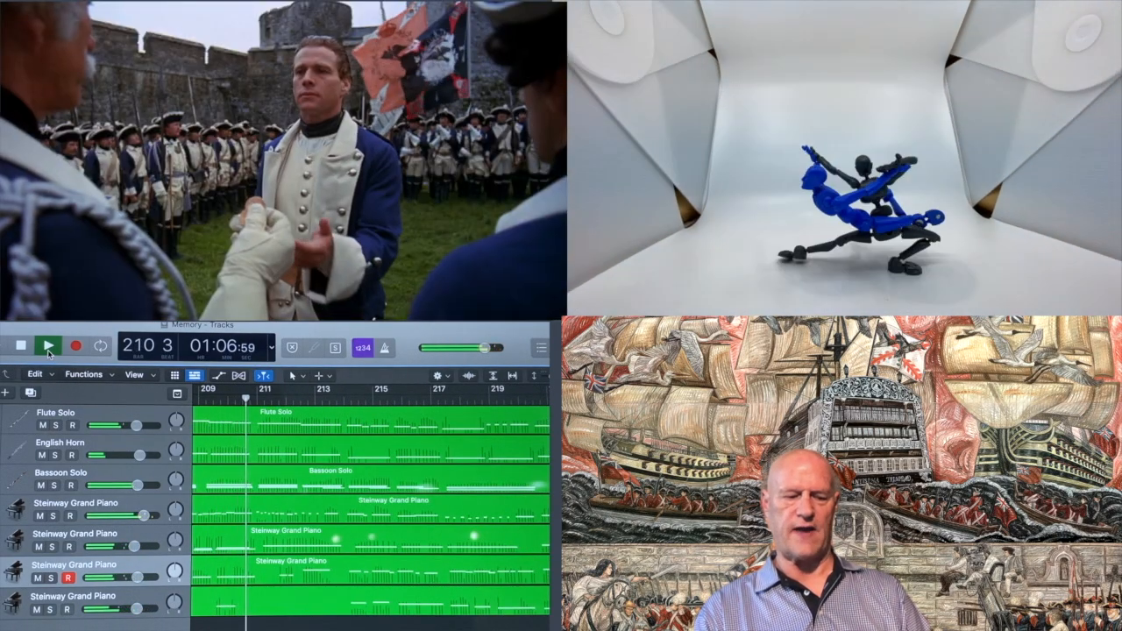
click(55, 346)
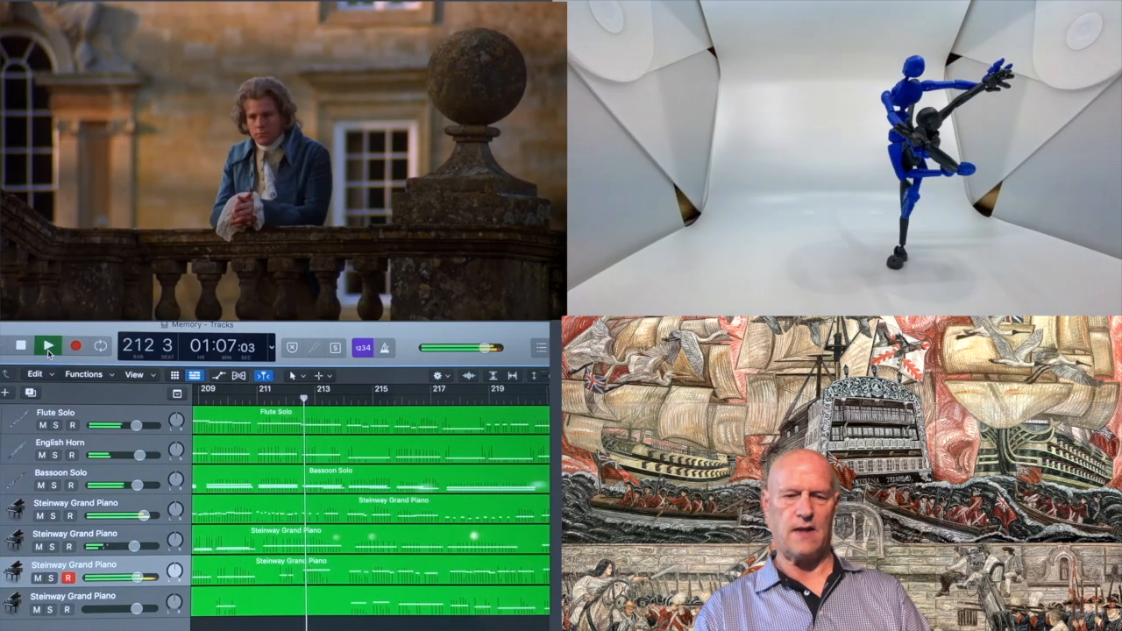
click(47, 348)
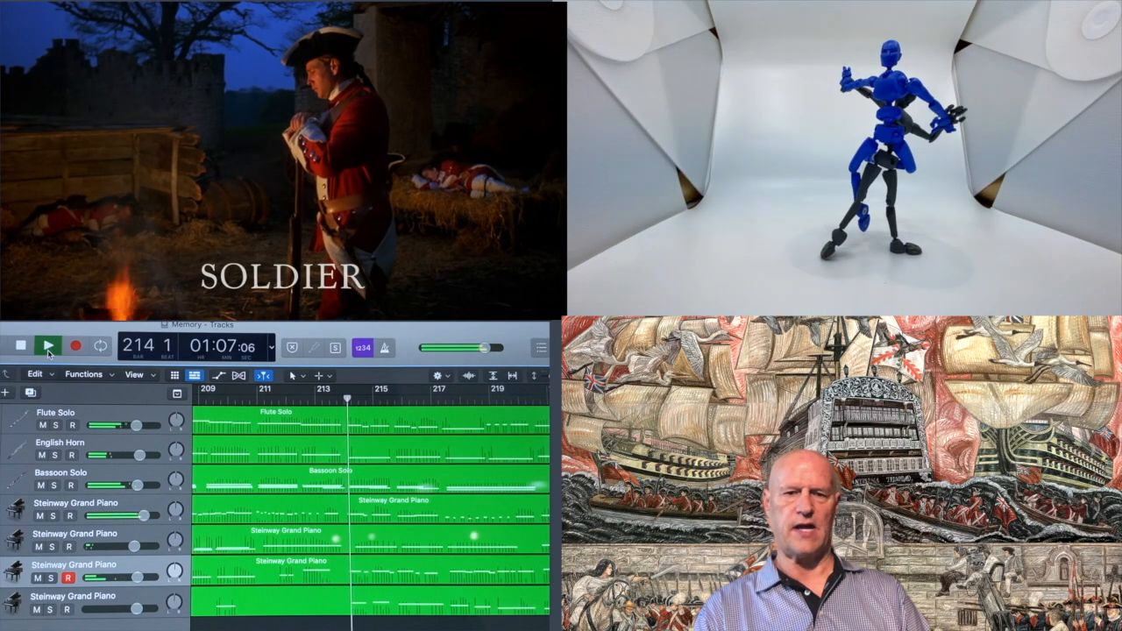
click(49, 347)
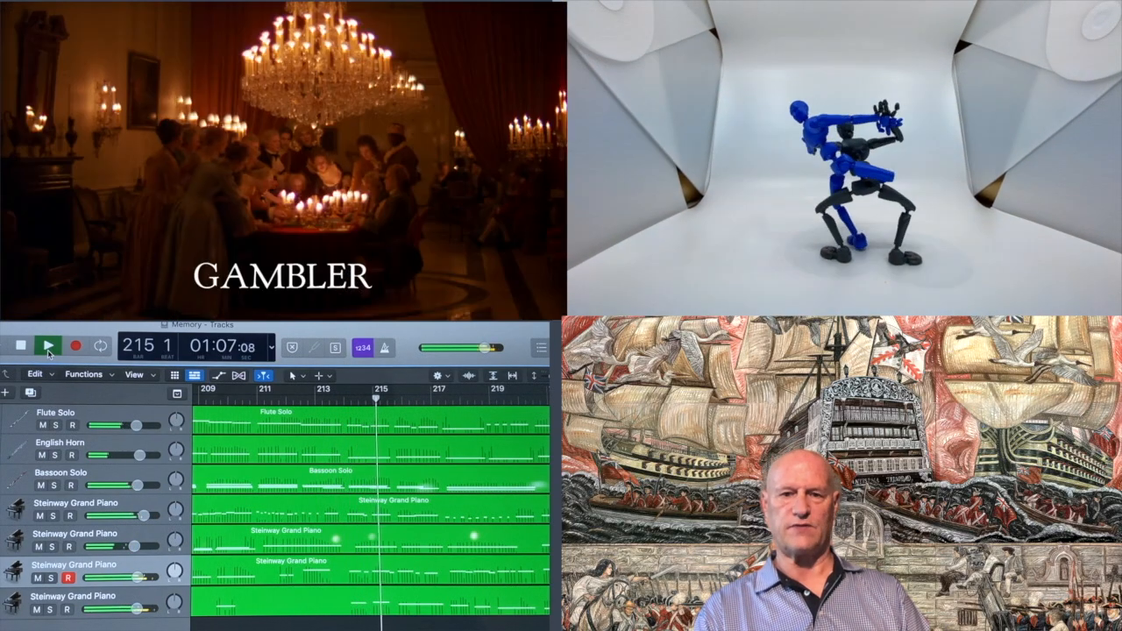